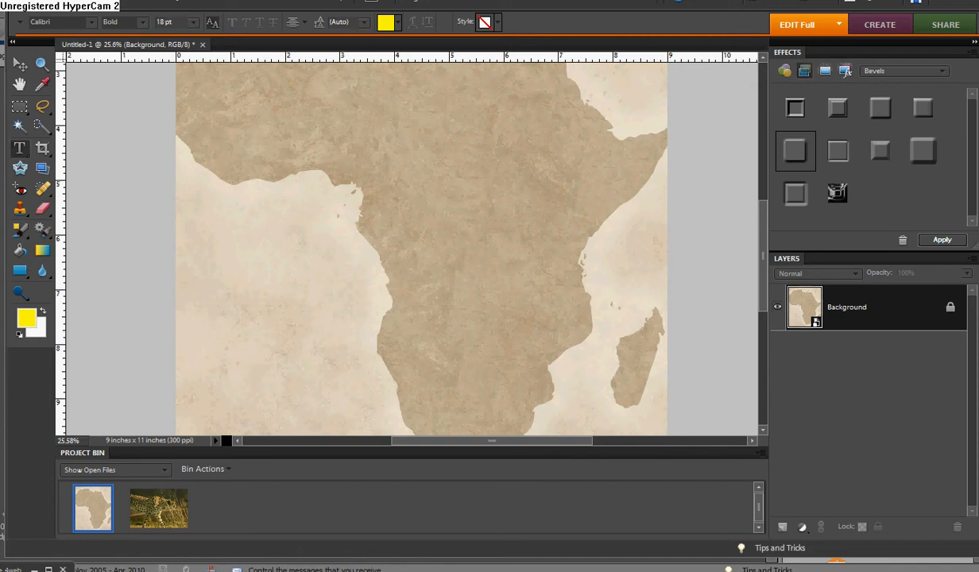
mouse_move(178, 522)
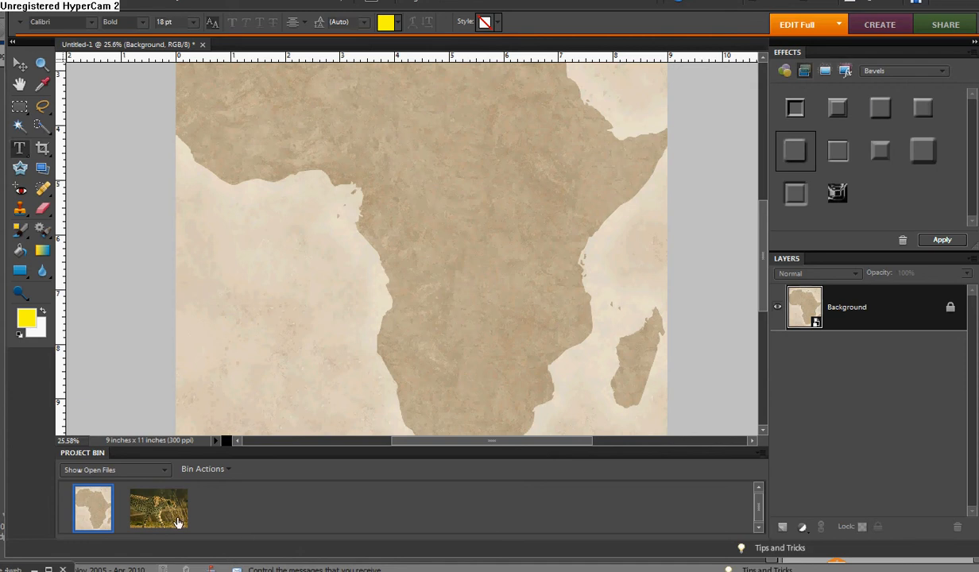
mouse_move(159, 508)
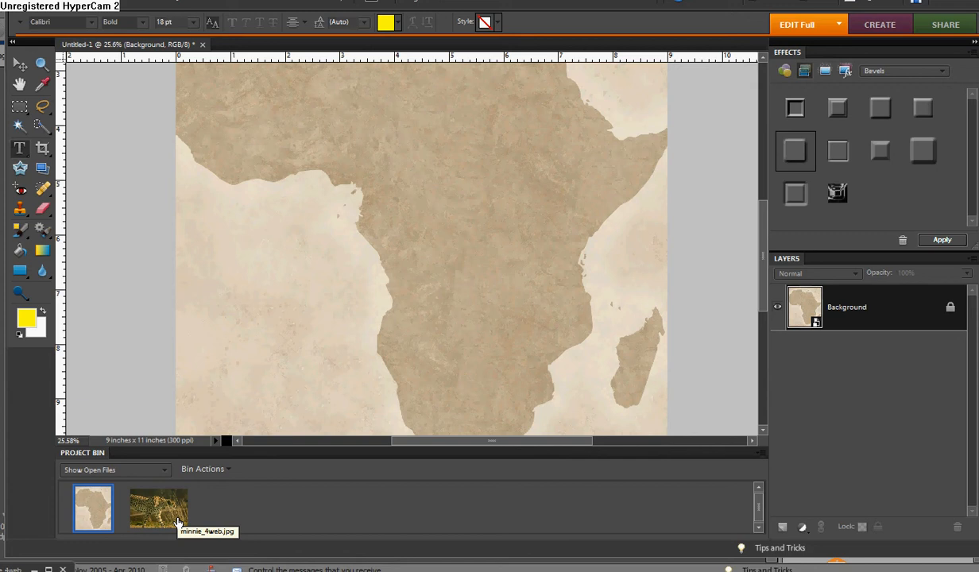
mouse_move(178, 522)
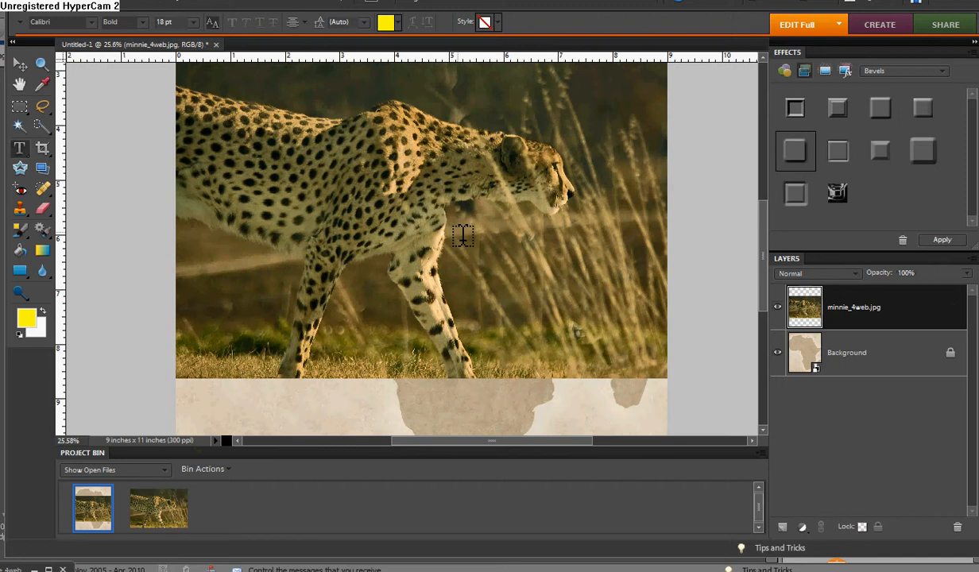
mouse_move(490, 230)
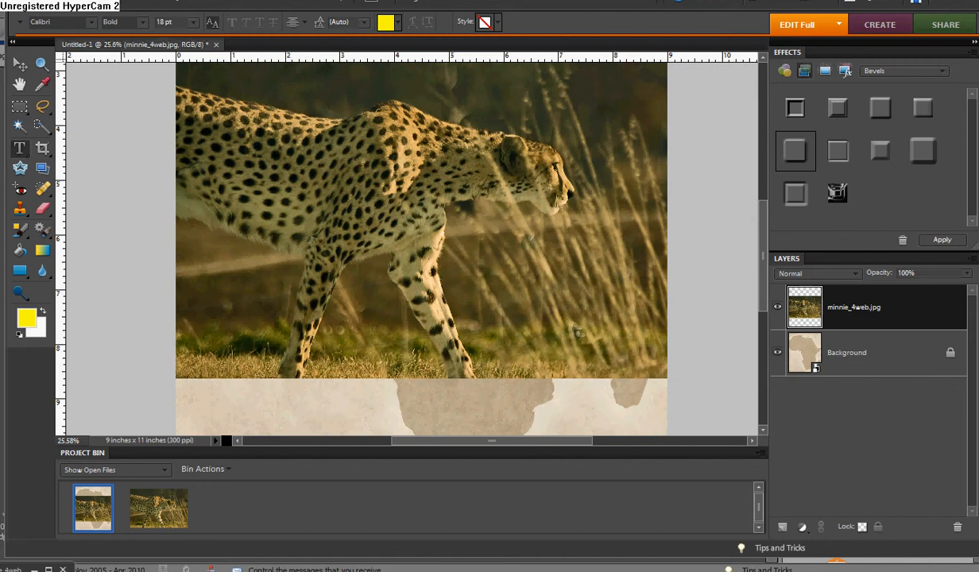
Free-transform the cheetah layer and drag a corner in to shrink it toward the upper middle
left_click(143, 3)
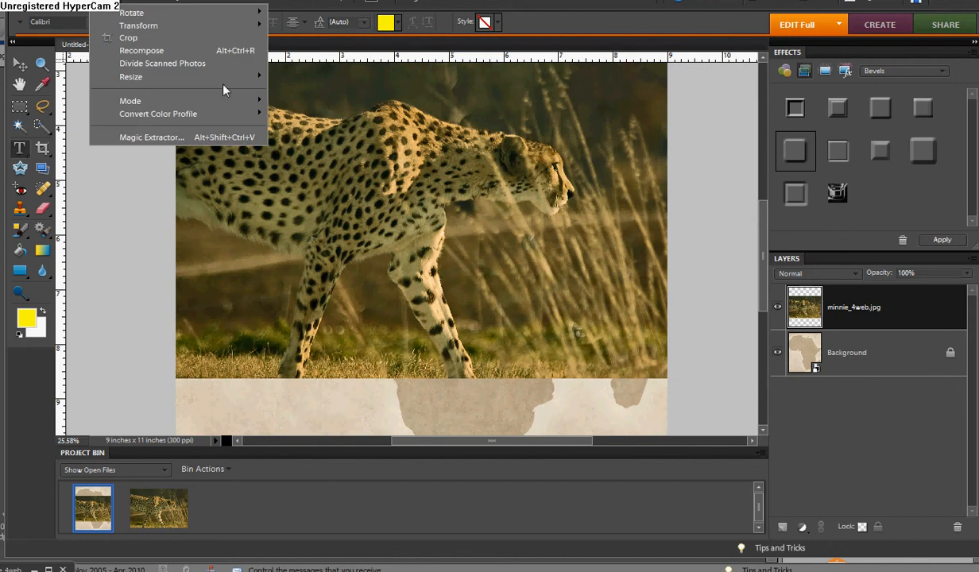
left_click(139, 26)
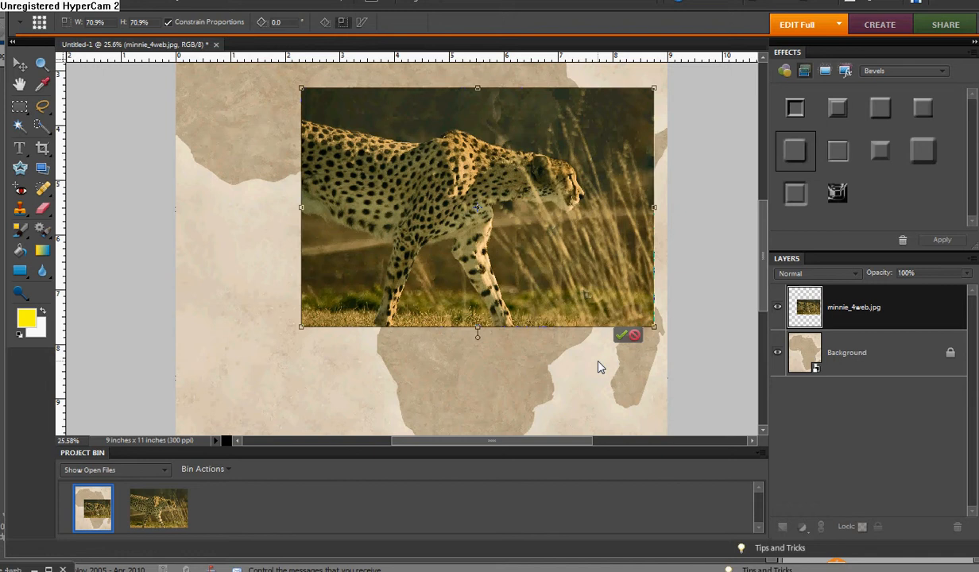
left_click_drag(653, 327, 609, 296)
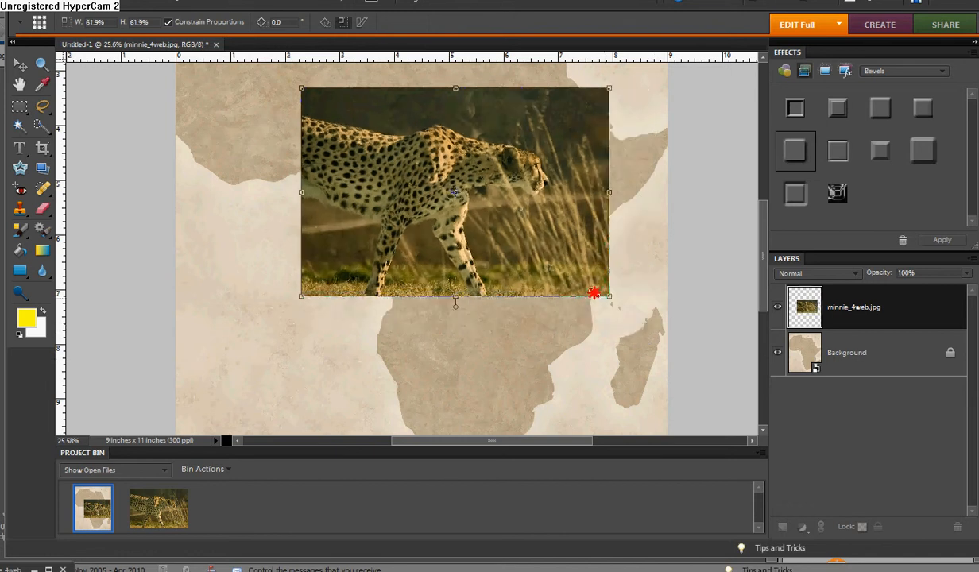
left_click_drag(610, 294, 563, 264)
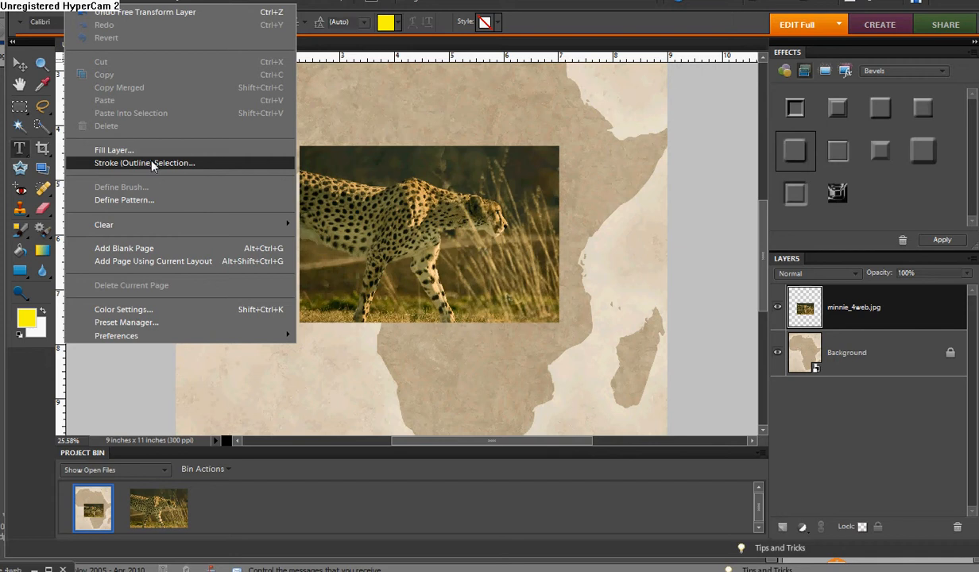
Stroke the selection with a 30 px near-white border on the inside edge of the photo
left_click(145, 163)
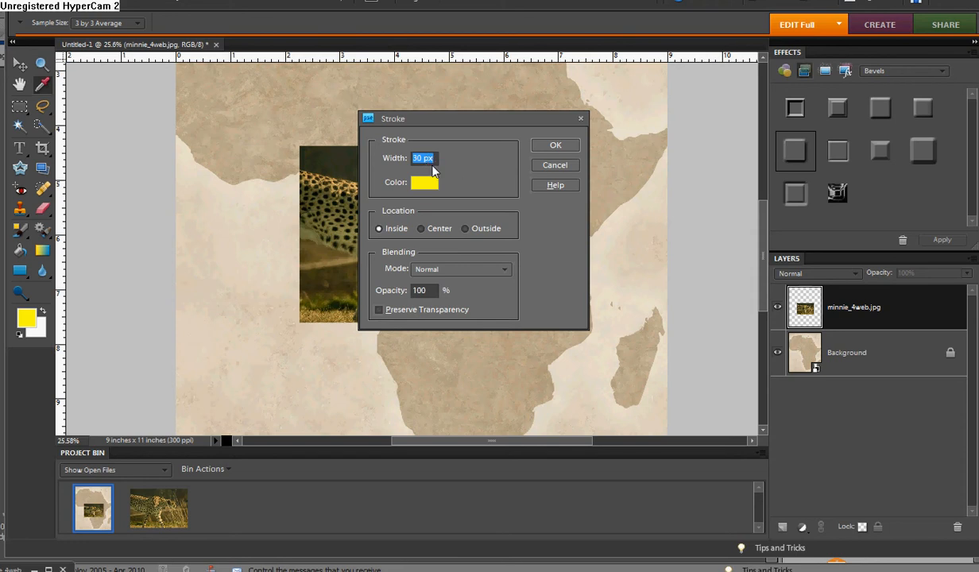
left_click(425, 182)
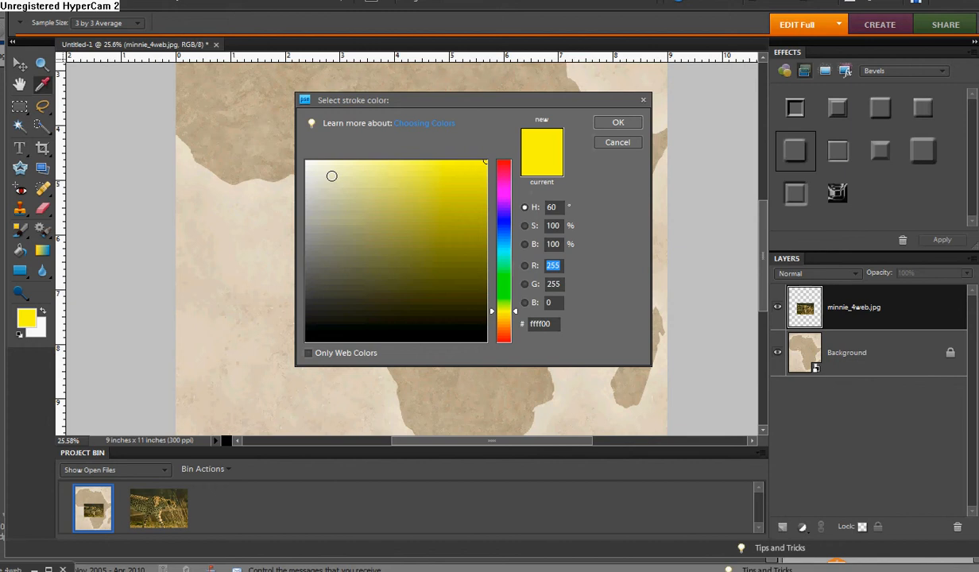
left_click(311, 164)
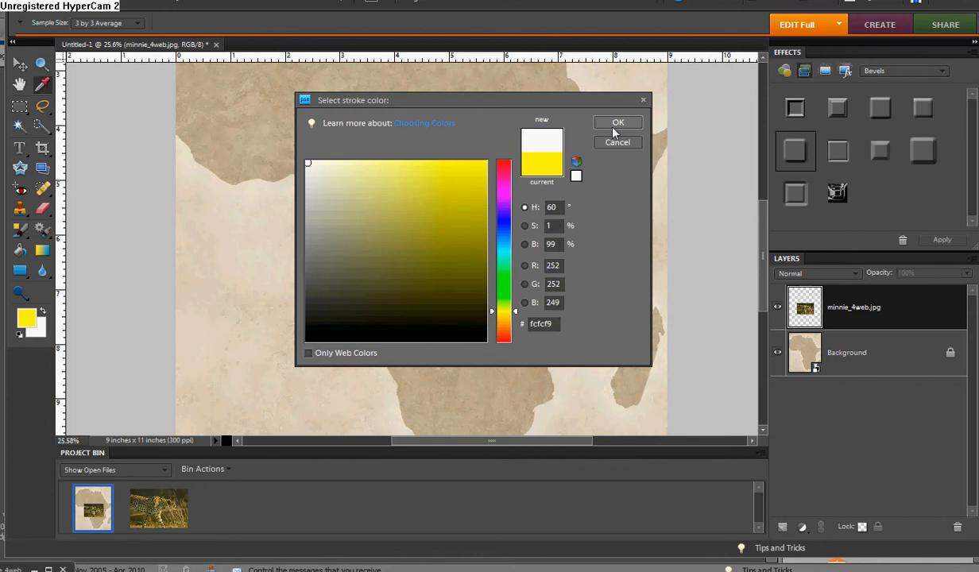
left_click(618, 121)
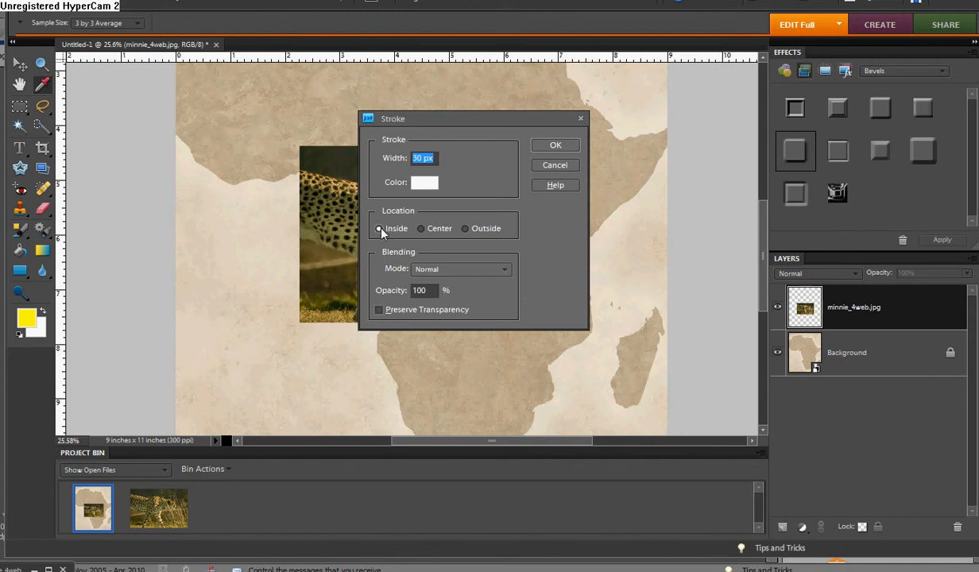
mouse_move(423, 201)
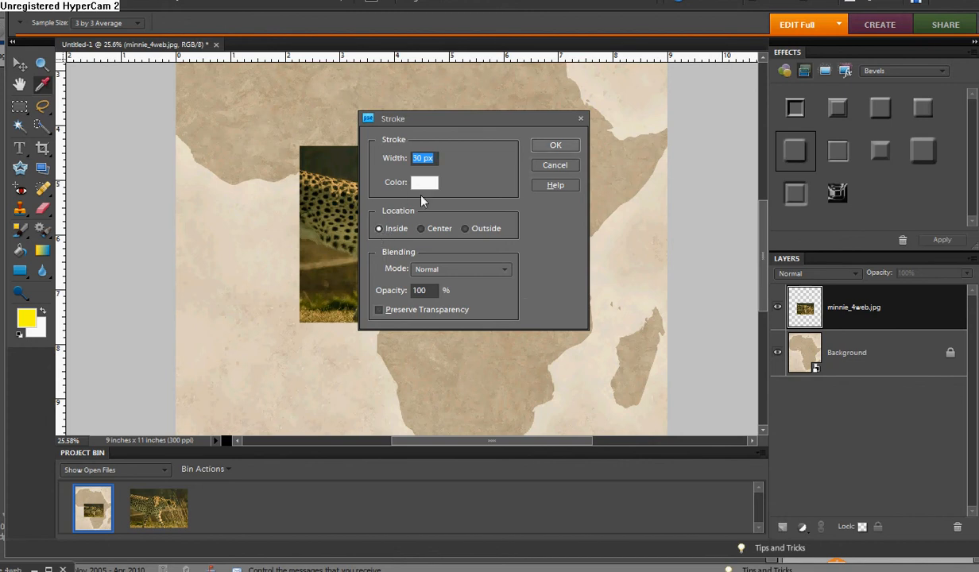
left_click(555, 145)
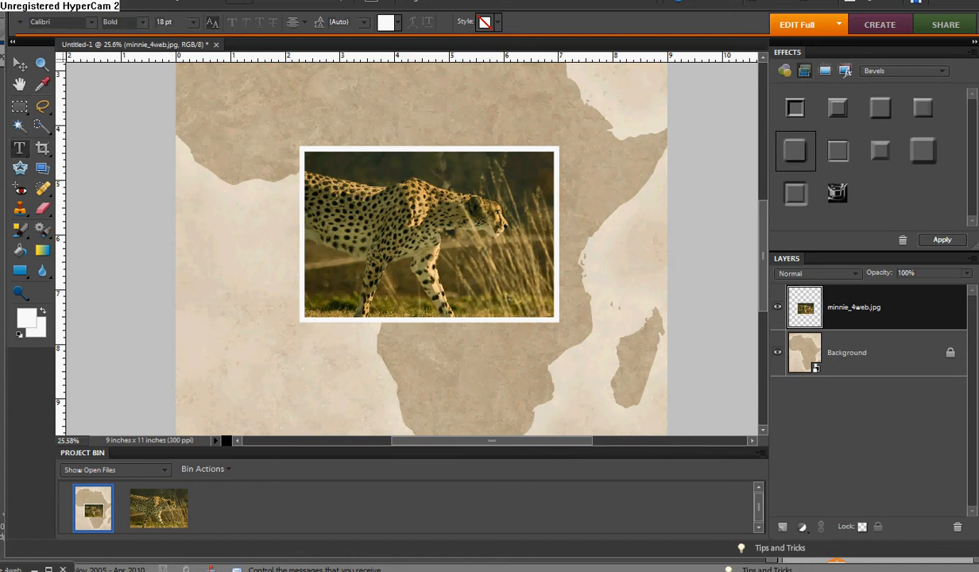
Apply a Shear distortion with a bowed midpoint so the bordered print curves gently
left_click(270, 7)
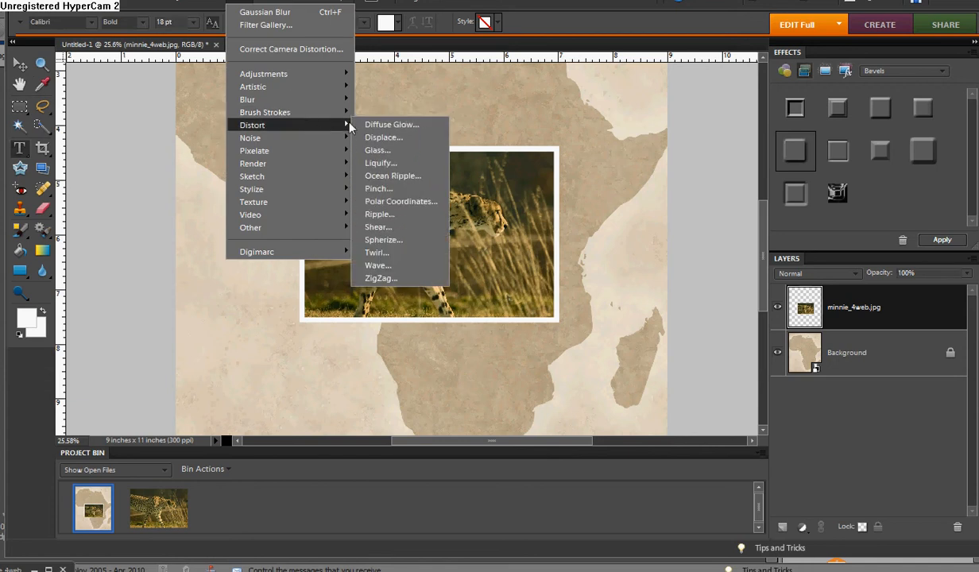
mouse_move(376, 226)
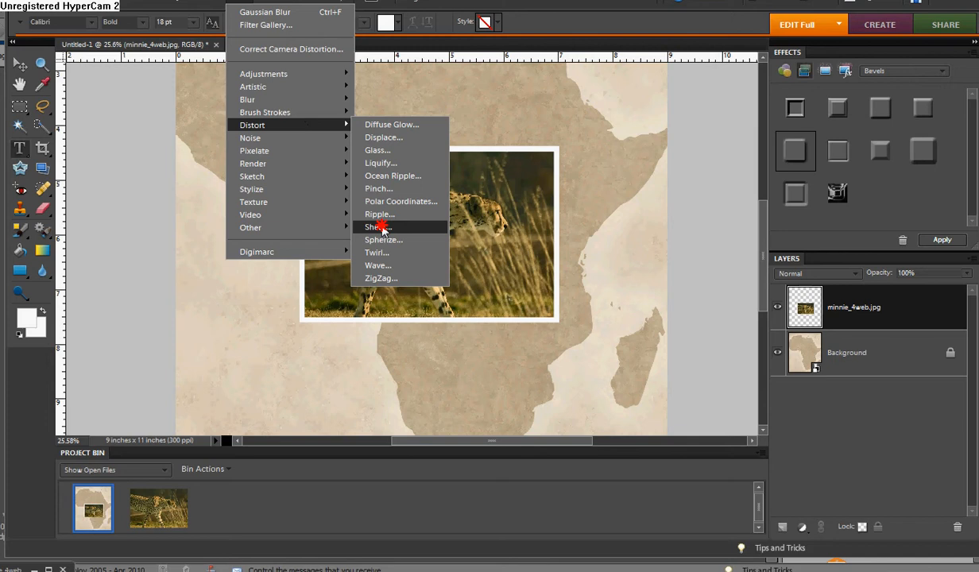
left_click(377, 226)
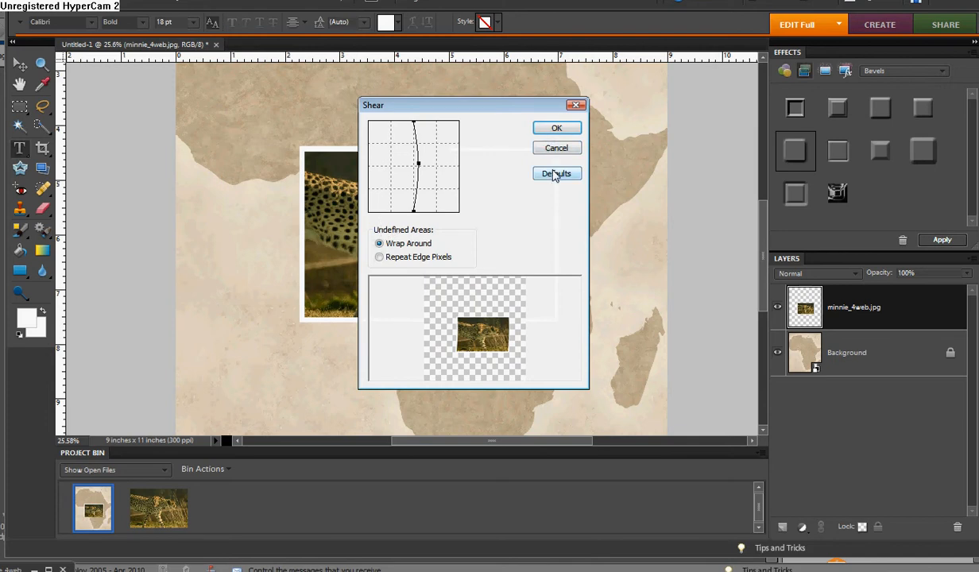
left_click(557, 173)
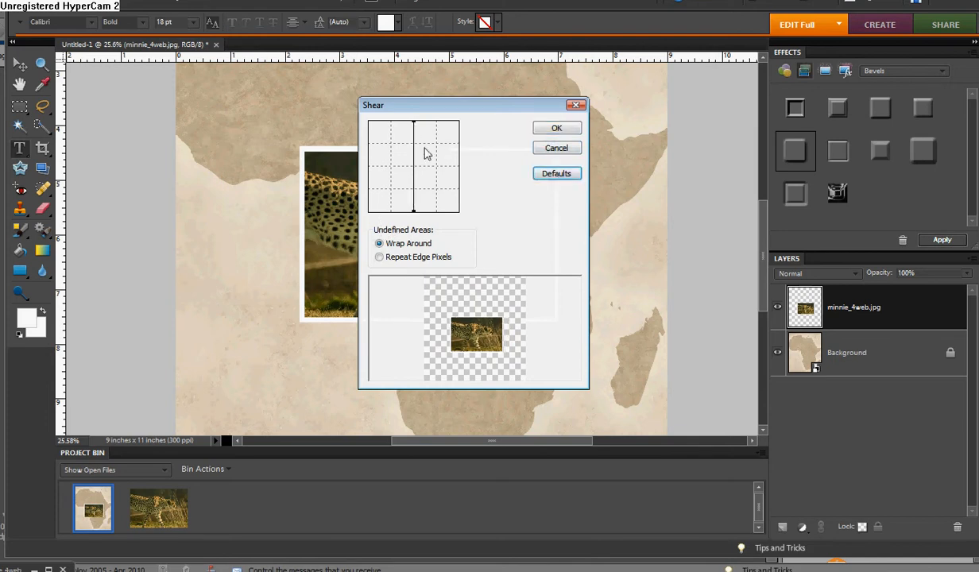
mouse_move(416, 165)
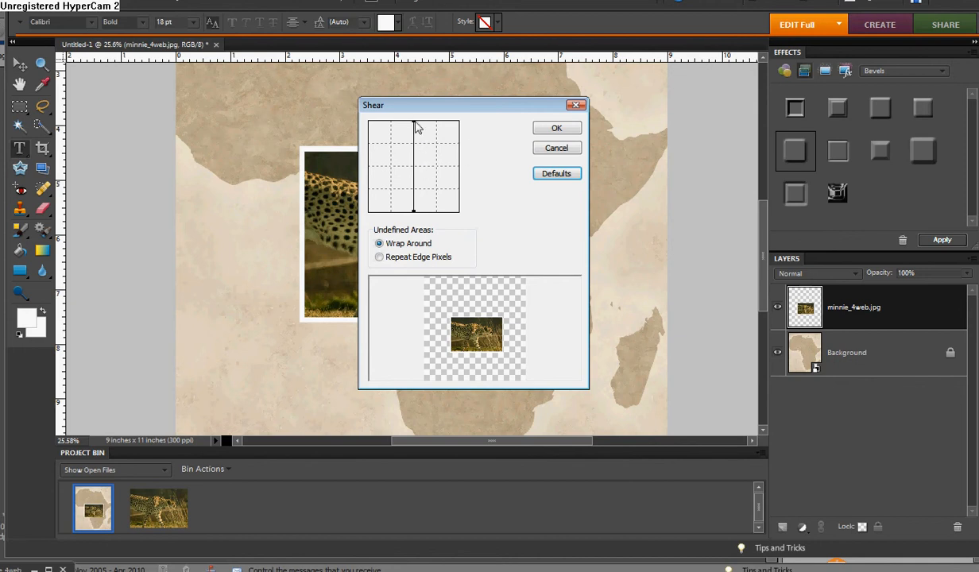
mouse_move(420, 225)
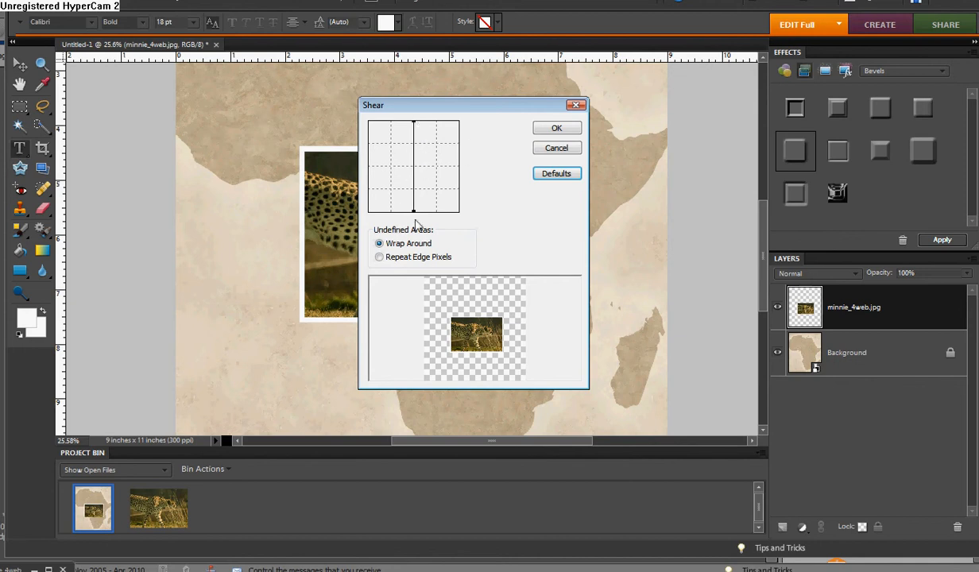
mouse_move(421, 188)
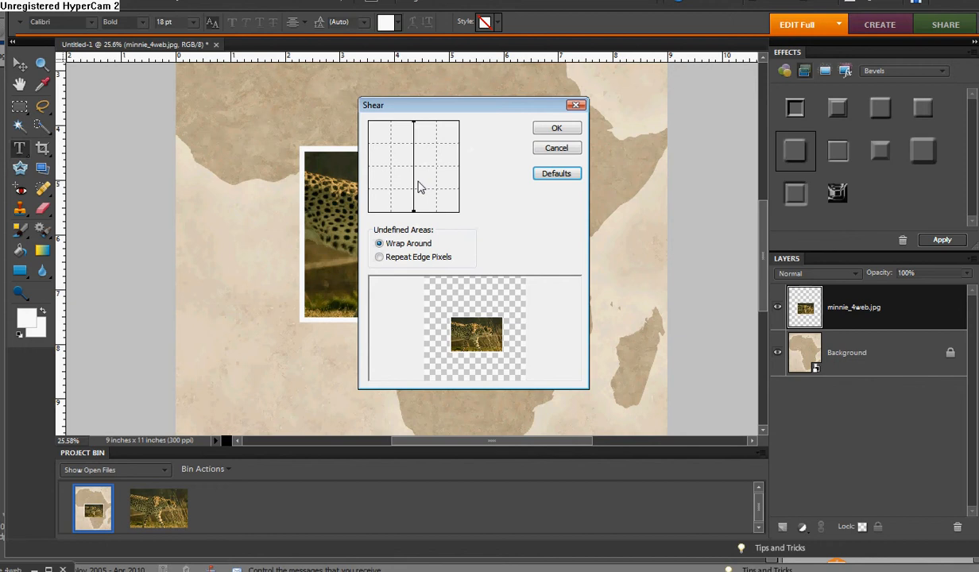
mouse_move(413, 220)
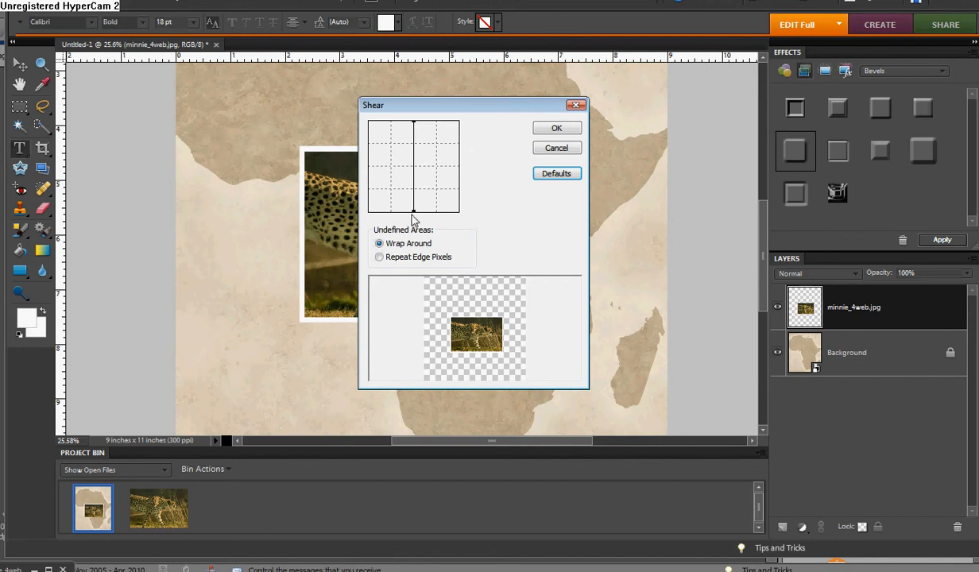
mouse_move(401, 222)
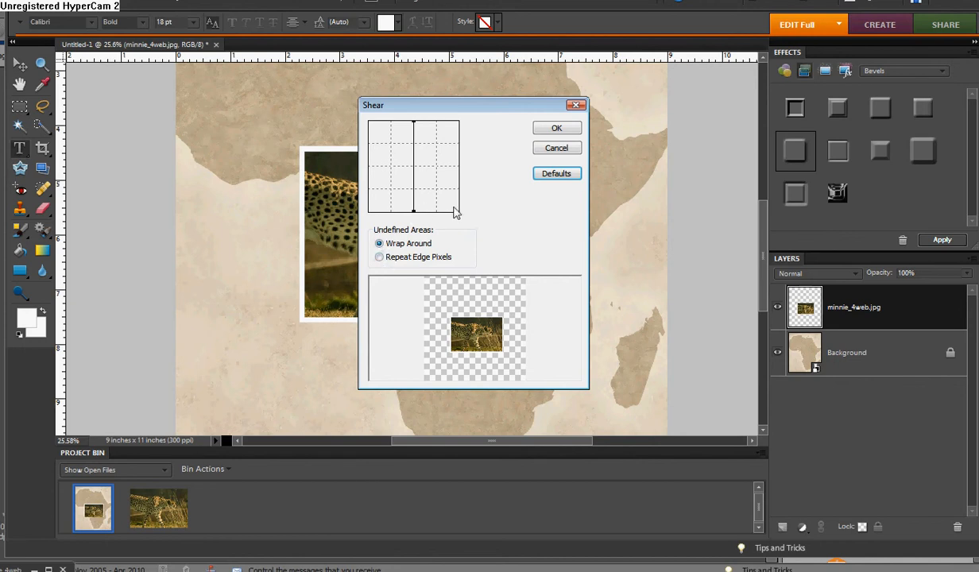
mouse_move(458, 162)
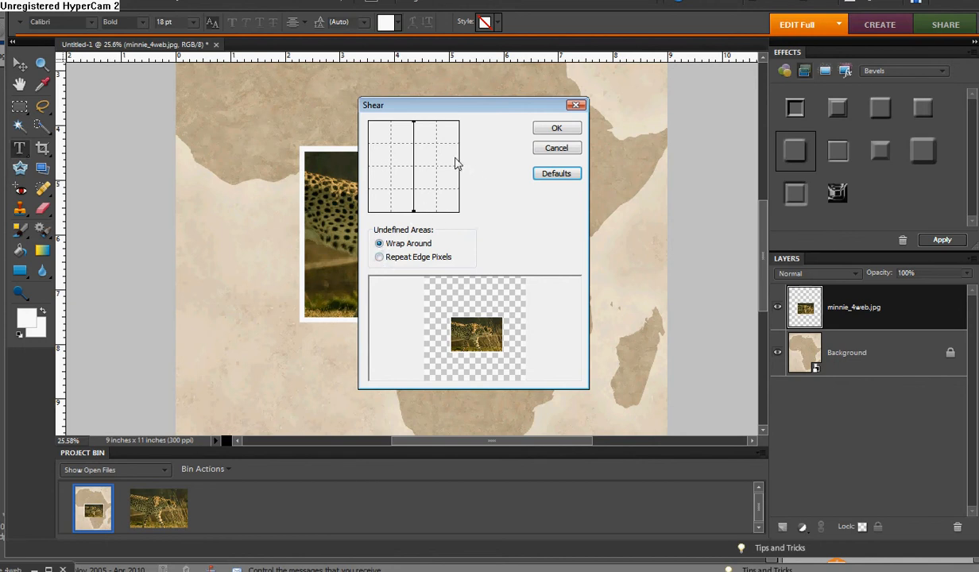
mouse_move(437, 183)
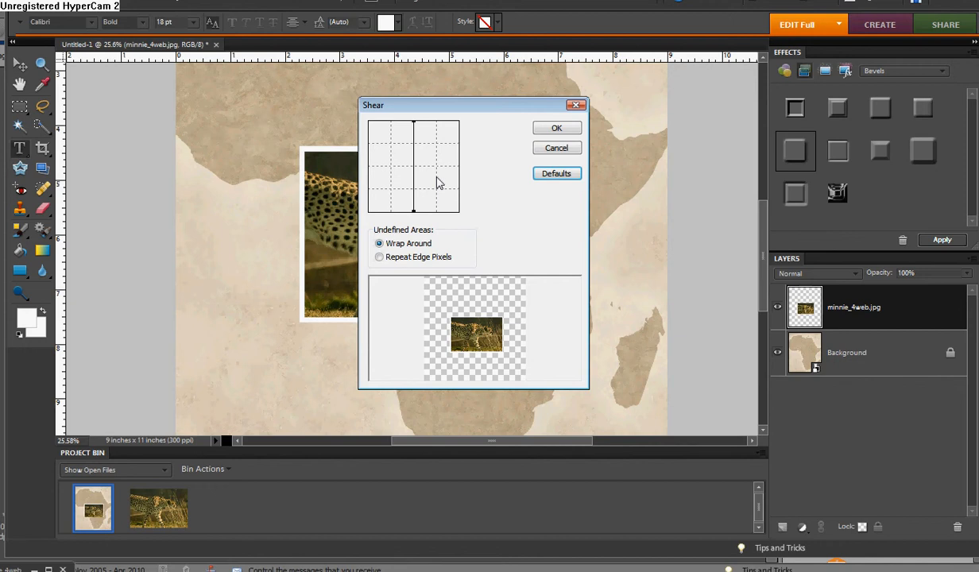
mouse_move(417, 171)
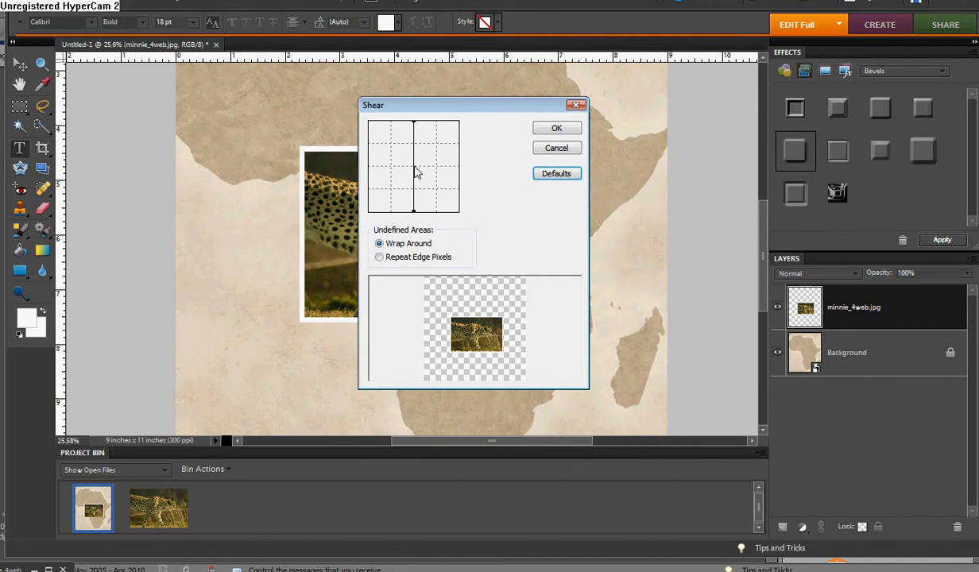
left_click(413, 164)
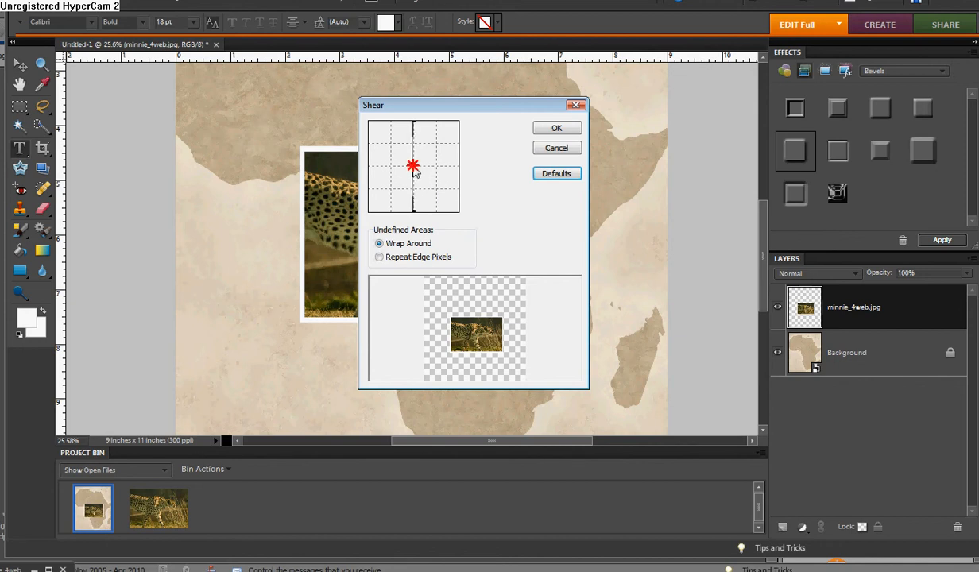
left_click_drag(413, 164, 420, 167)
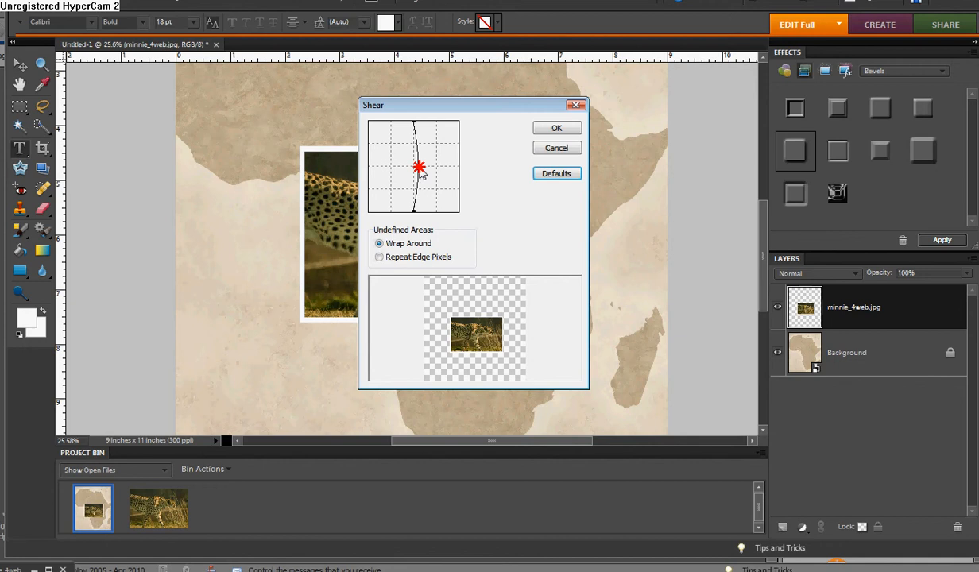
left_click_drag(419, 167, 421, 172)
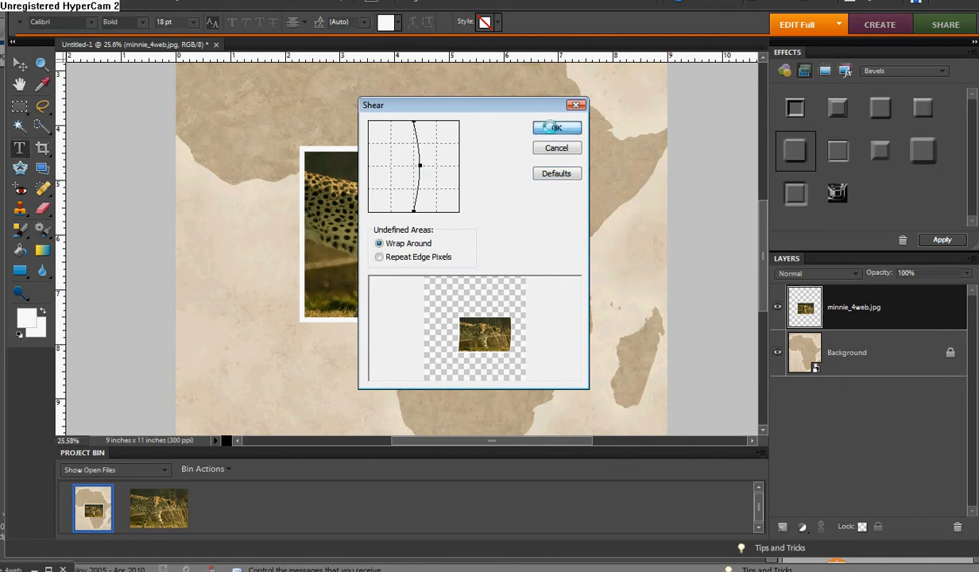
left_click(556, 127)
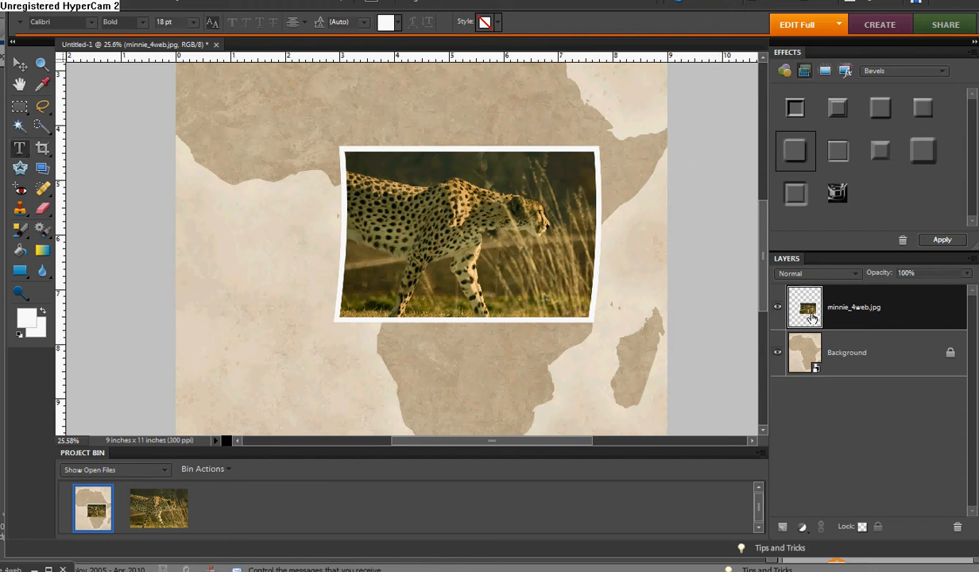
mouse_move(855, 310)
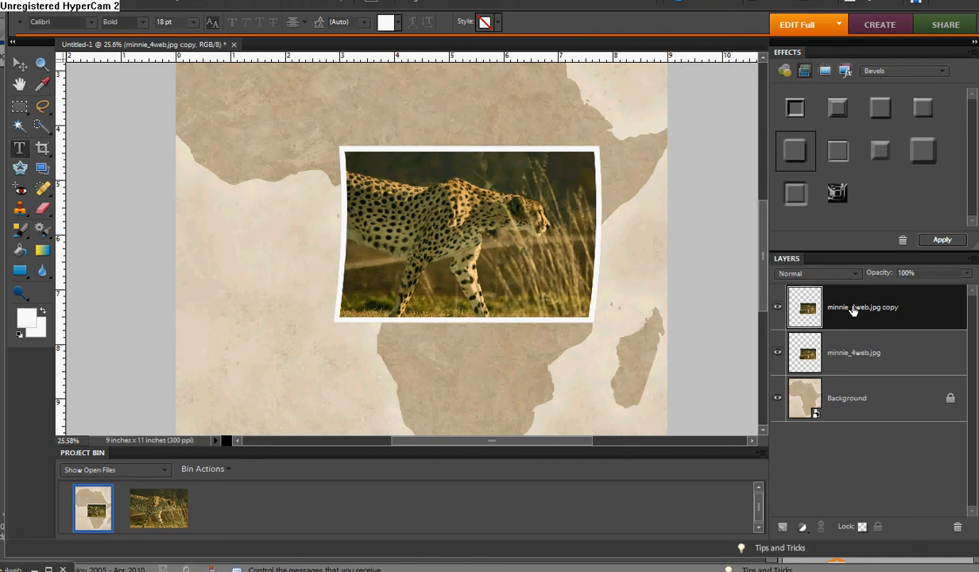
mouse_move(902, 359)
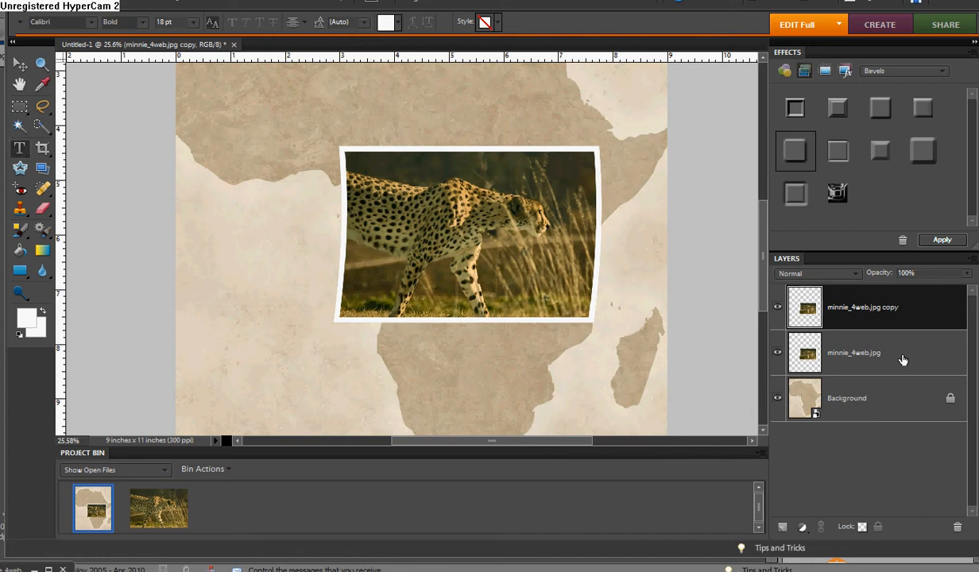
Activate the original cheetah layer, reset colours to black/white and load the print's outline as a selection
left_click(855, 353)
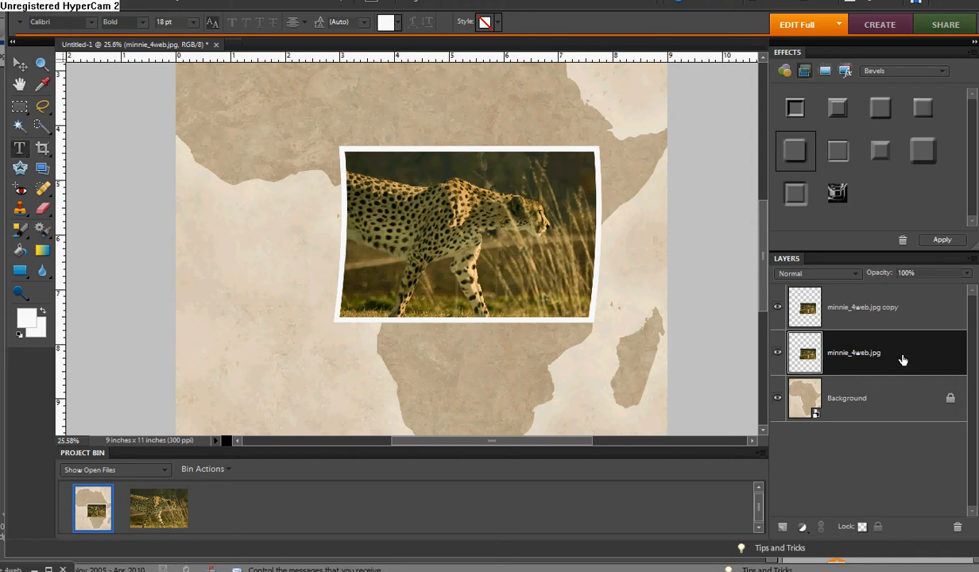
mouse_move(843, 327)
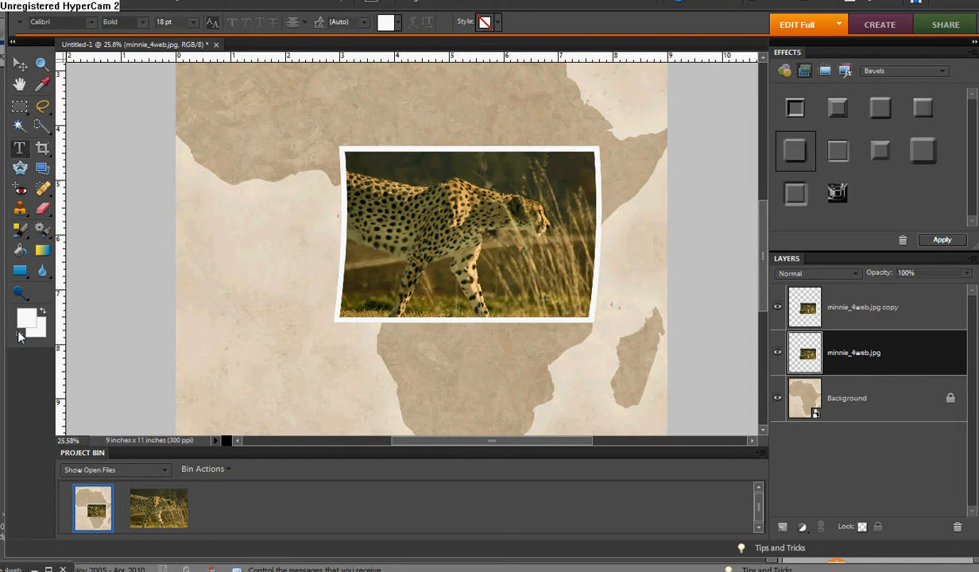
left_click(26, 316)
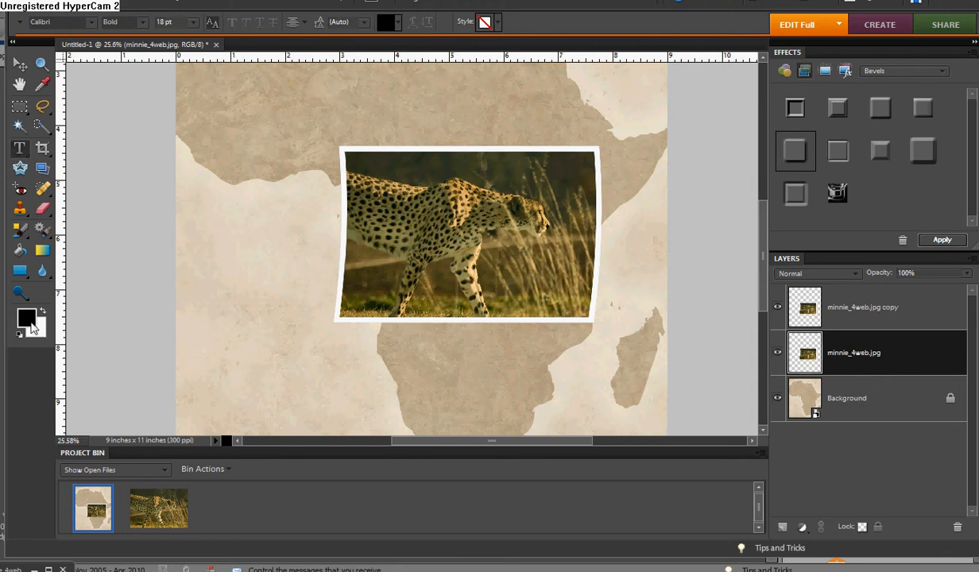
mouse_move(25, 318)
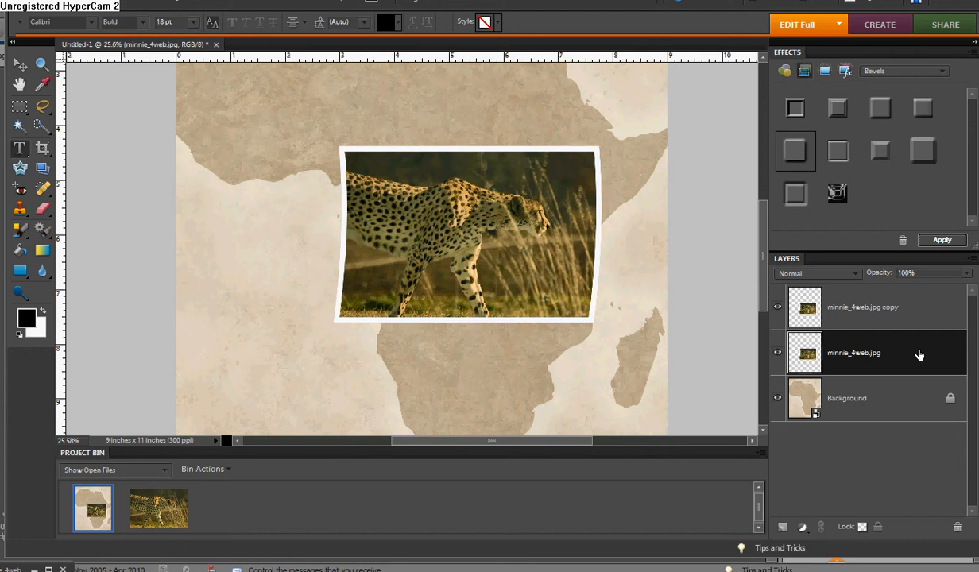
left_click(854, 353)
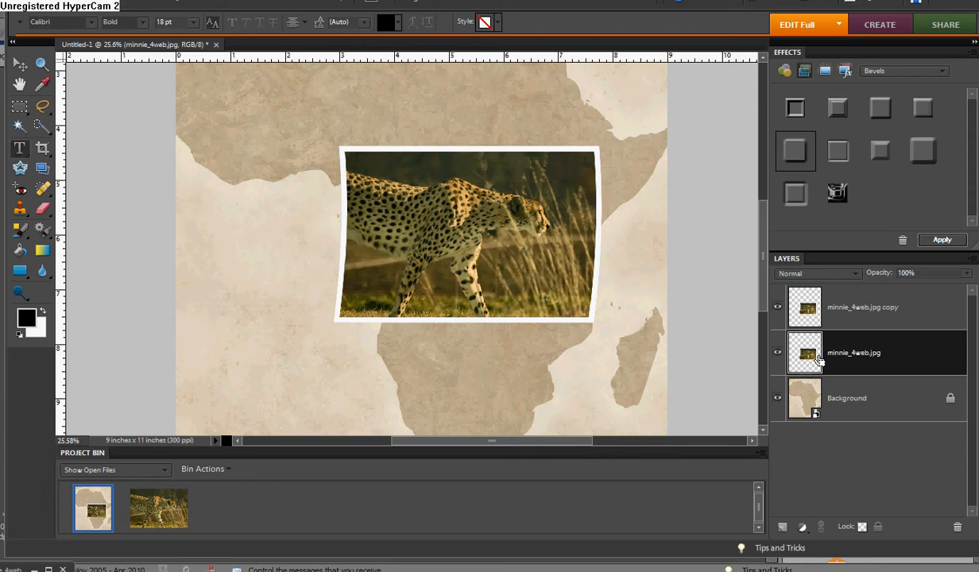
left_click(805, 353)
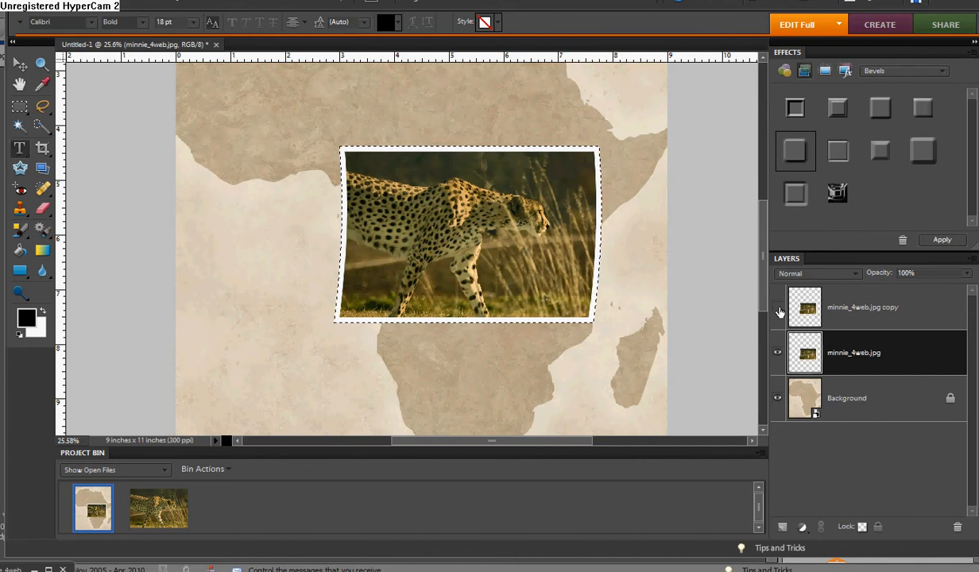
Hide the top print layer and flip the black-filled silhouette horizontally
left_click(777, 312)
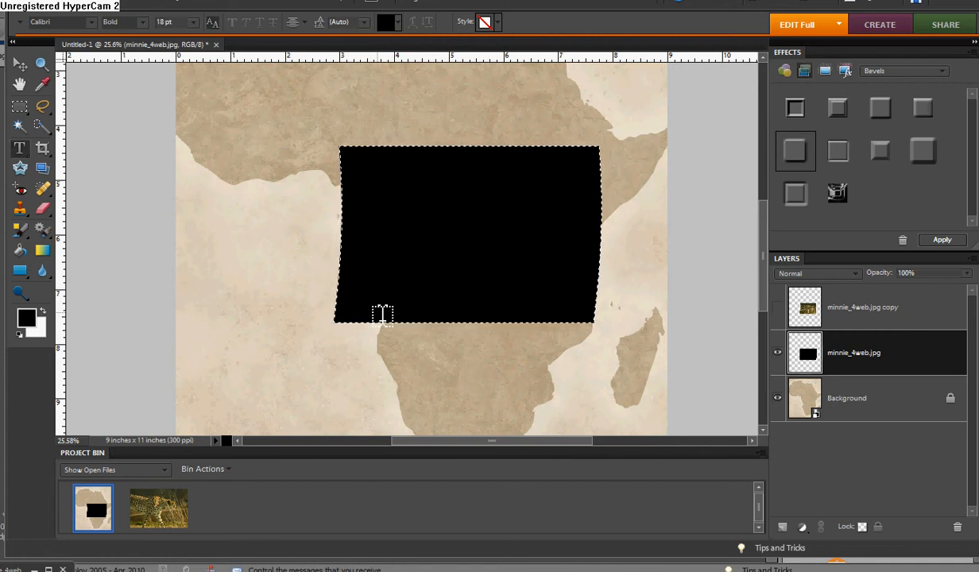
mouse_move(362, 245)
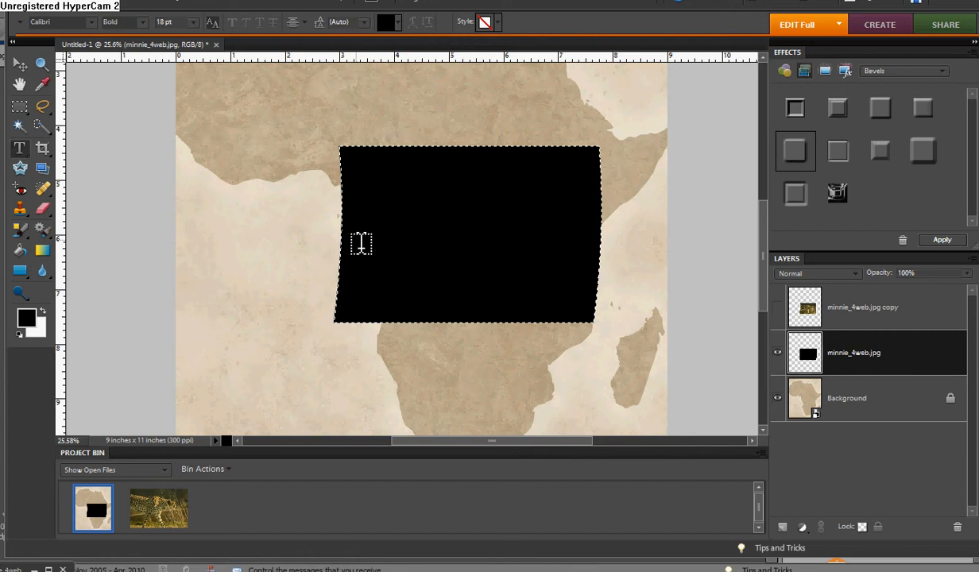
mouse_move(261, 81)
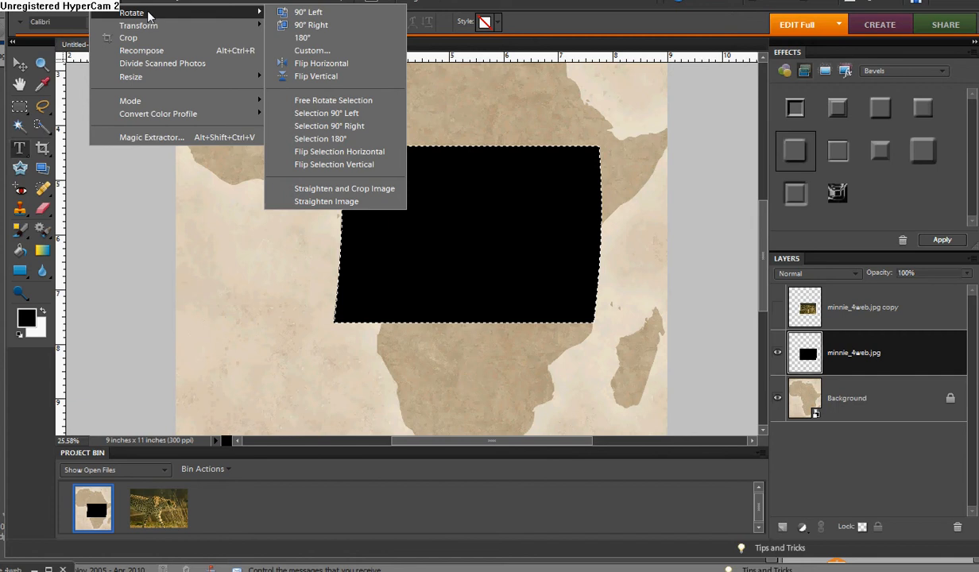
mouse_move(334, 164)
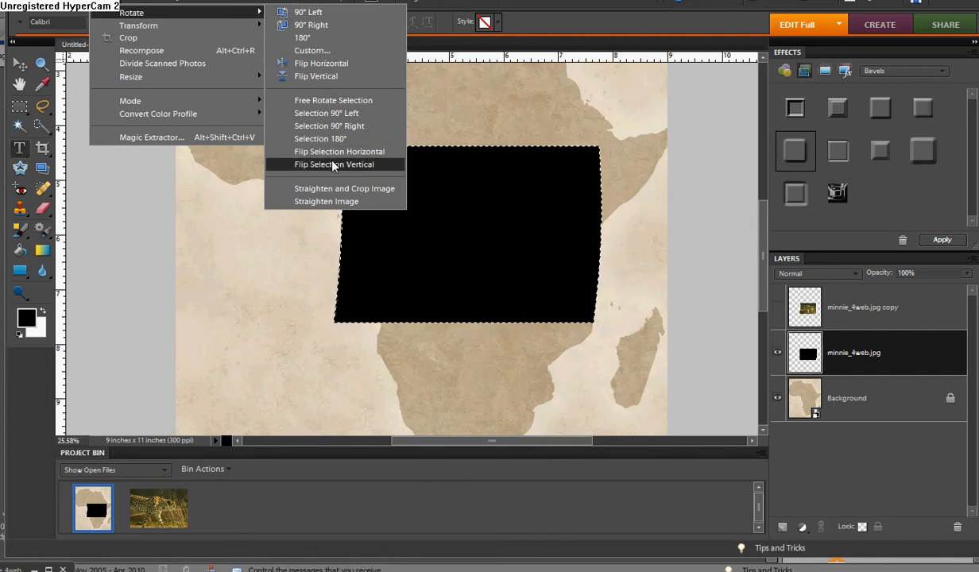
mouse_move(340, 151)
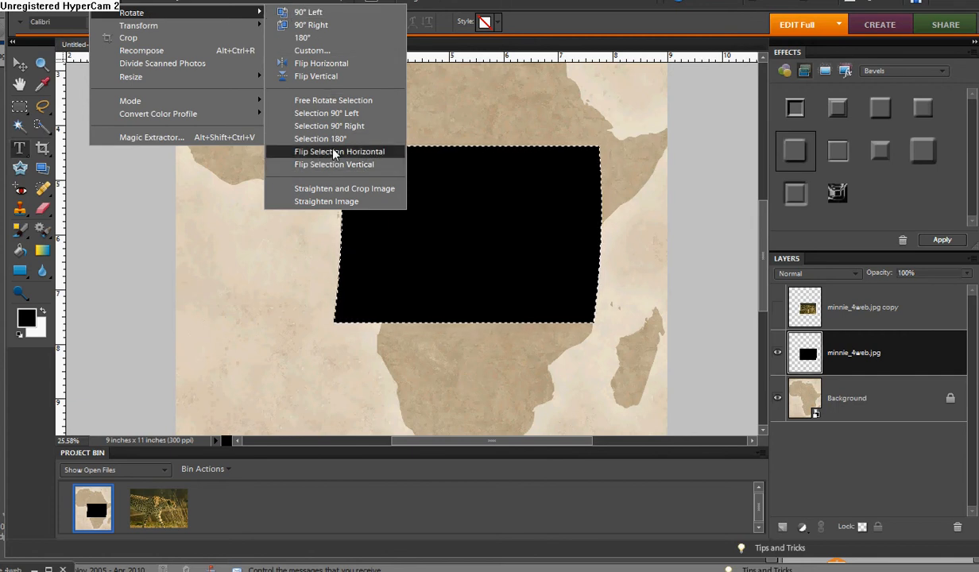
left_click(341, 151)
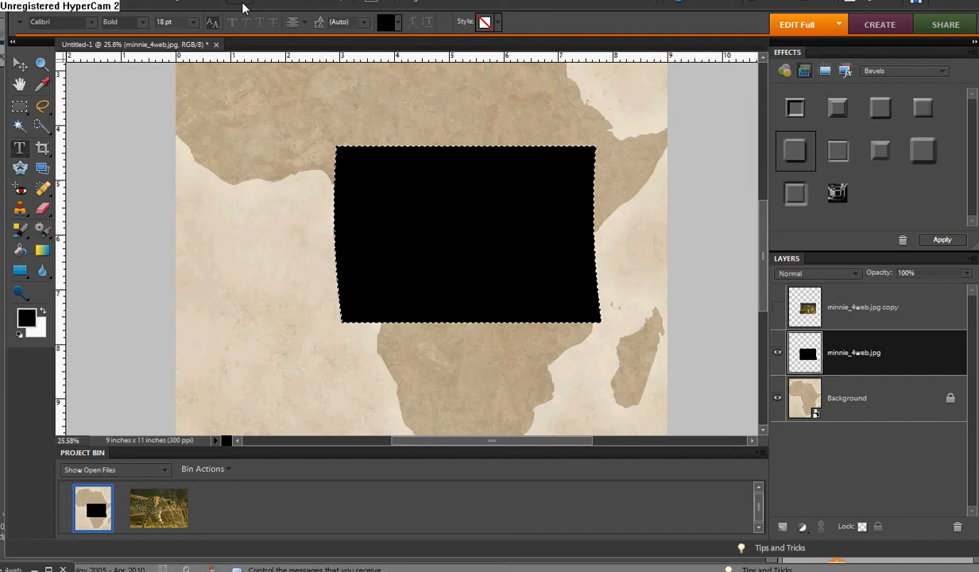
Gaussian-blur the black silhouette to soften it into a shadow
left_click(239, 4)
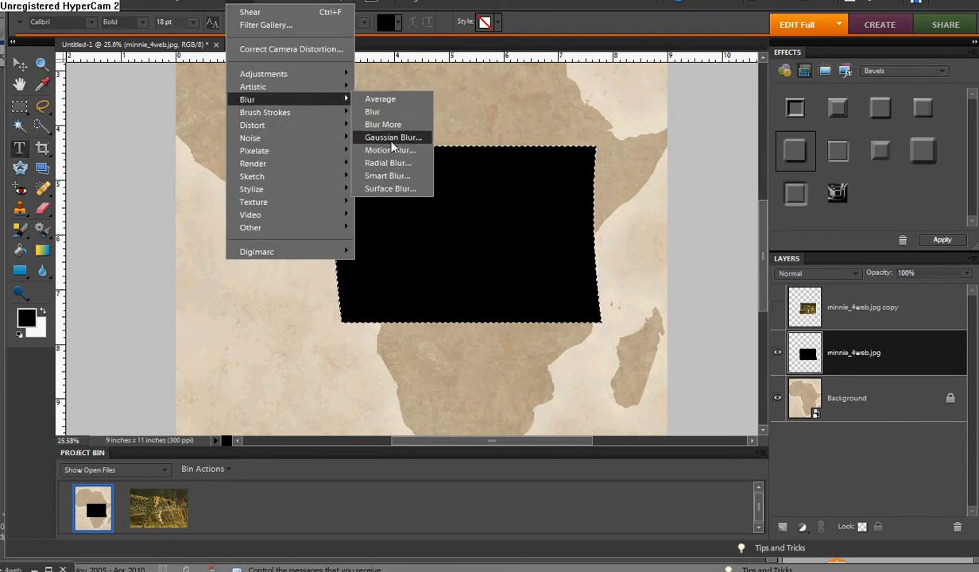
left_click(393, 137)
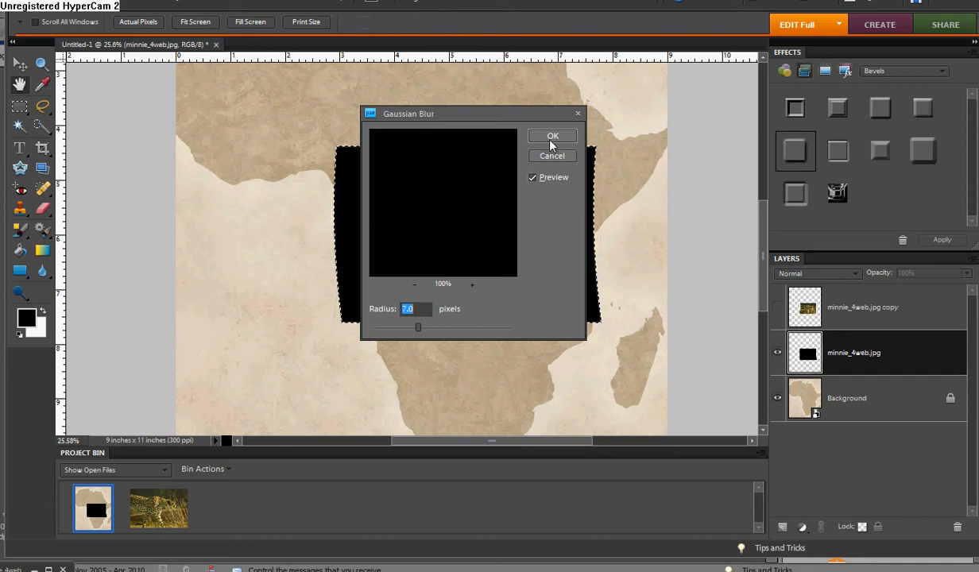
left_click(553, 137)
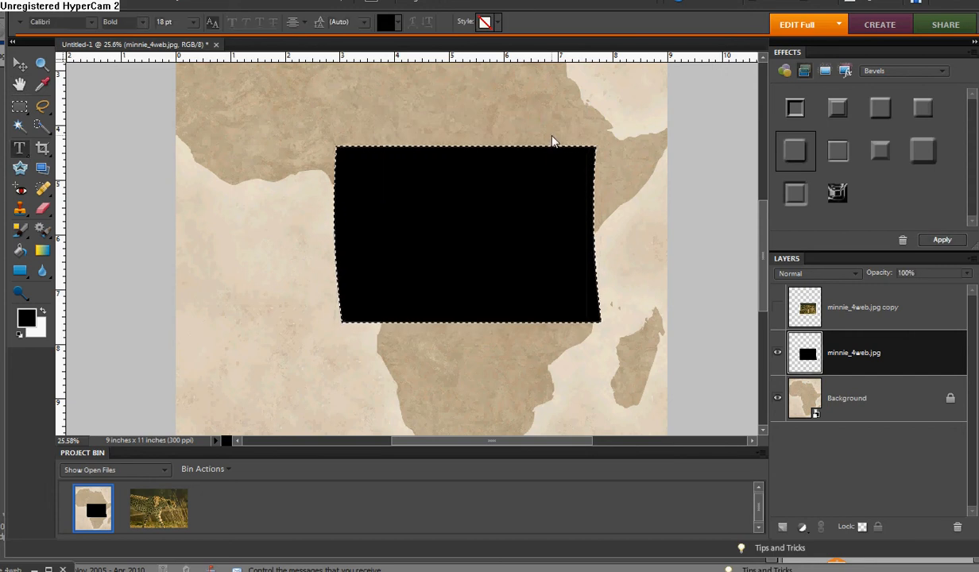
mouse_move(734, 248)
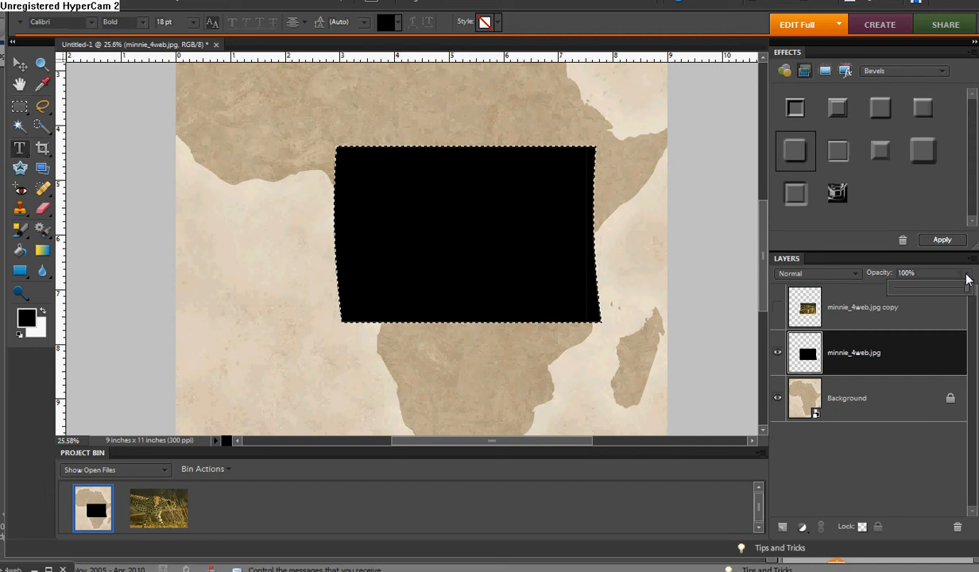
Lower the shadow layer's opacity to 29% and reveal the cheetah print layer again
left_click_drag(961, 288, 936, 287)
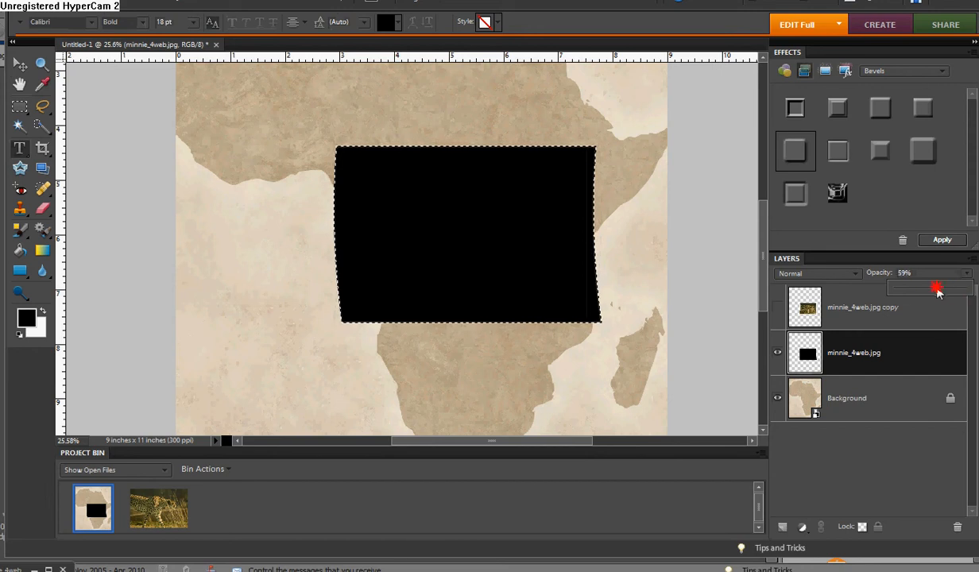
left_click_drag(937, 288, 925, 287)
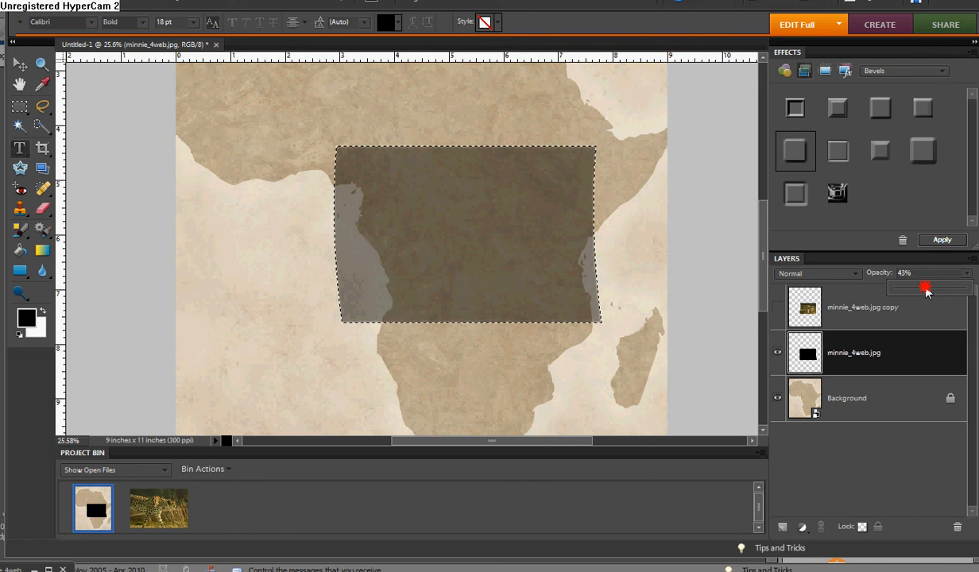
left_click_drag(926, 288, 914, 288)
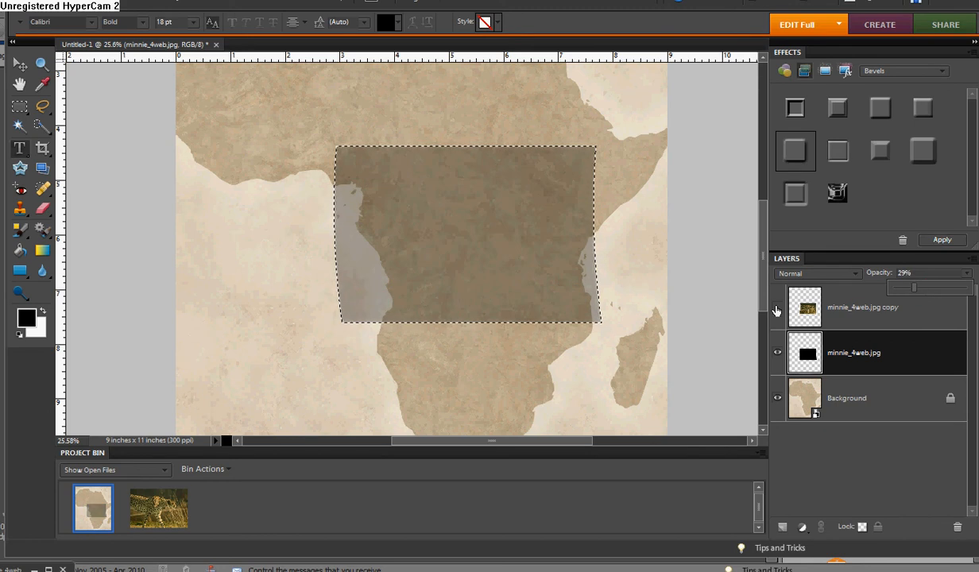
left_click(778, 310)
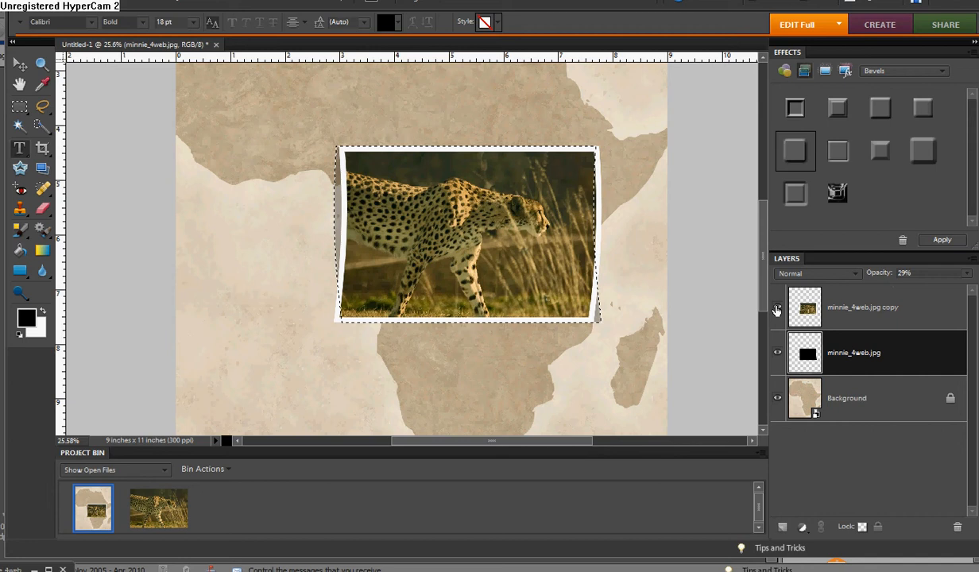
mouse_move(777, 308)
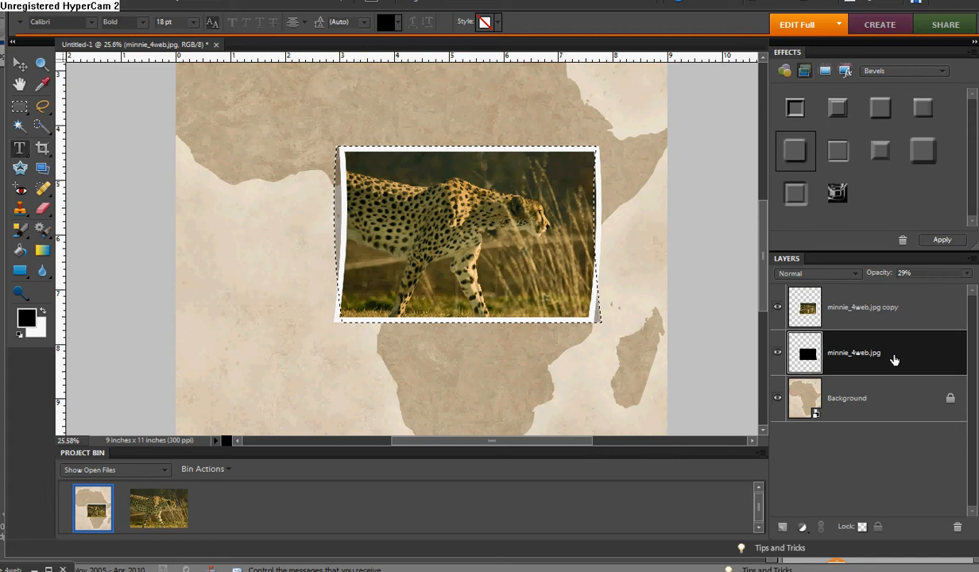
Select the shadow layer with the Move tool and nudge it down-right beneath the curled print
left_click(19, 64)
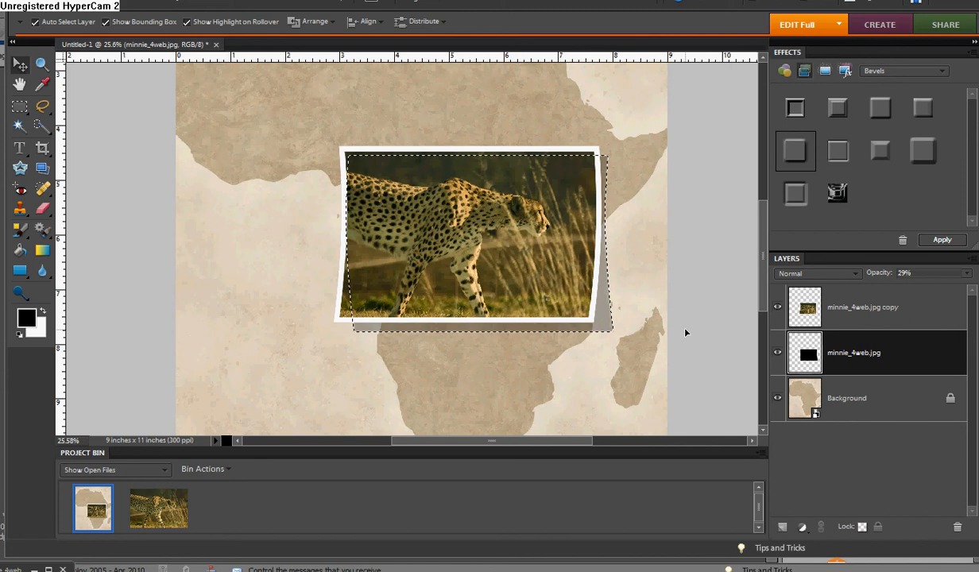
left_click(845, 397)
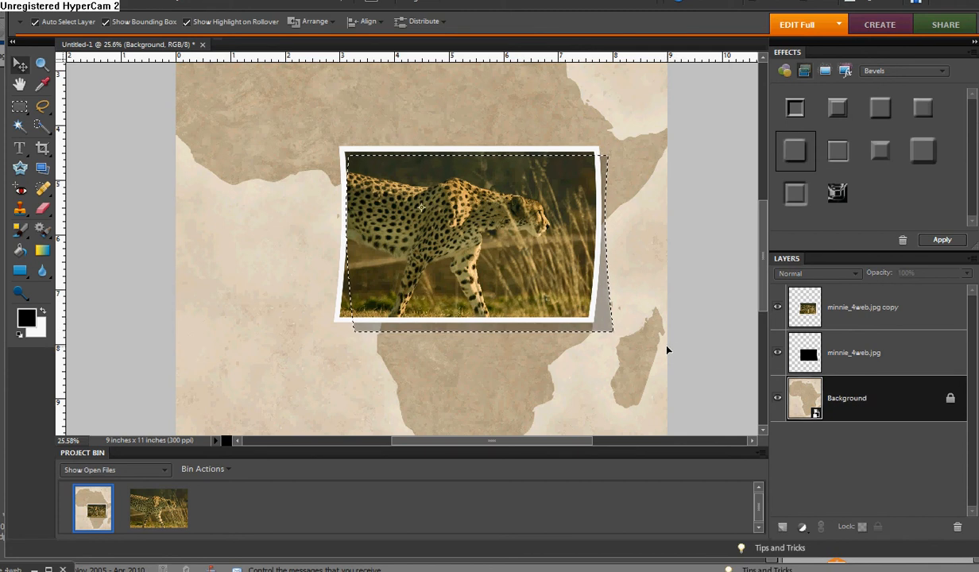
left_click(19, 148)
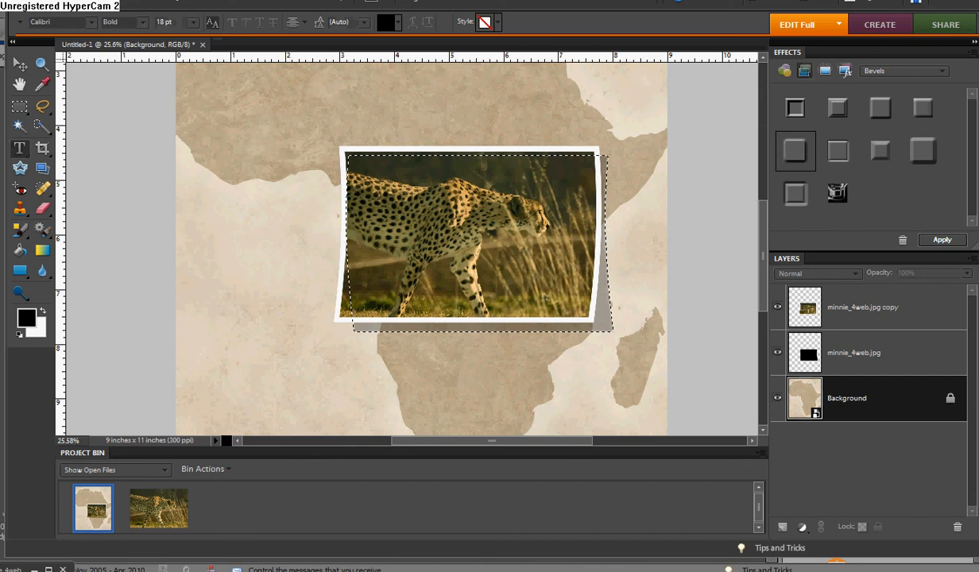
left_click(874, 353)
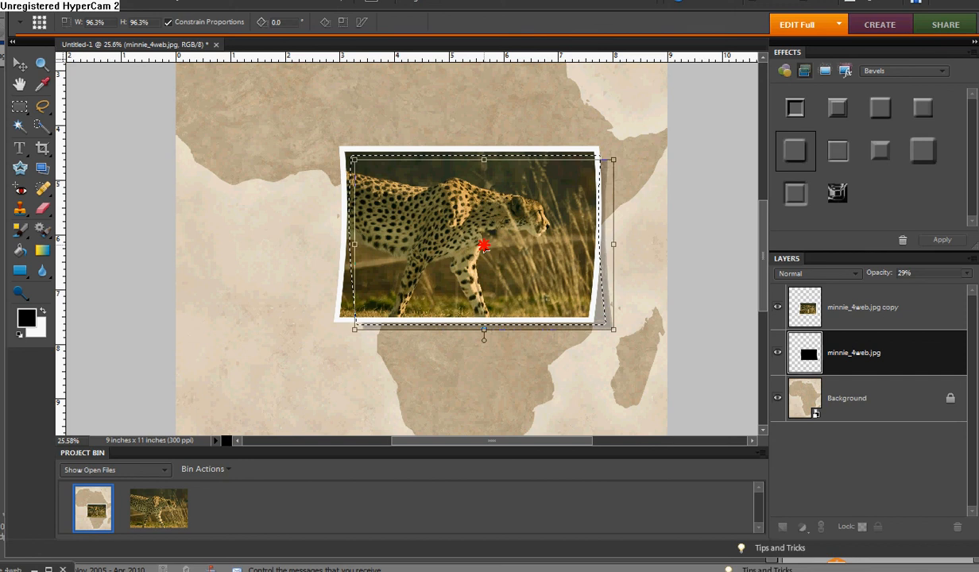
left_click(19, 149)
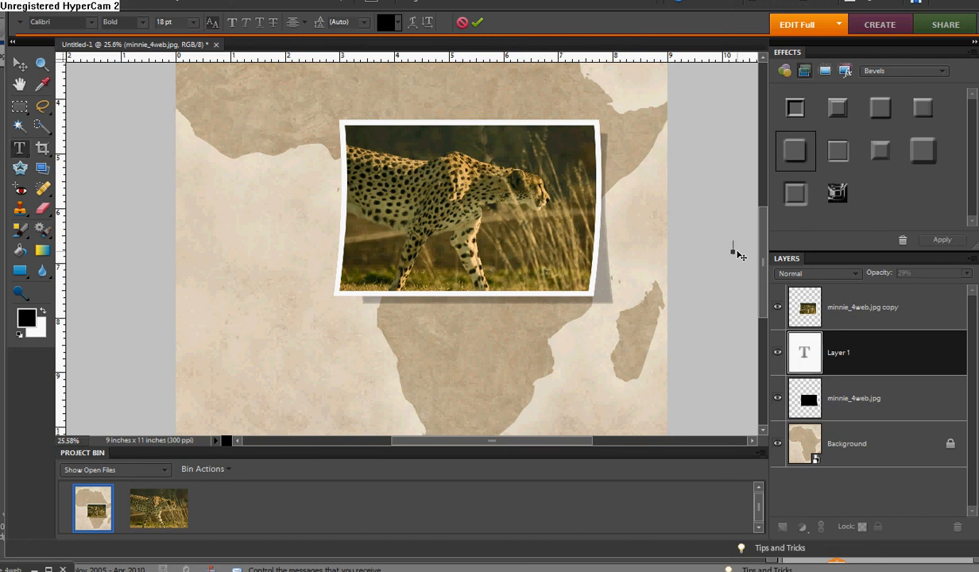
mouse_move(733, 247)
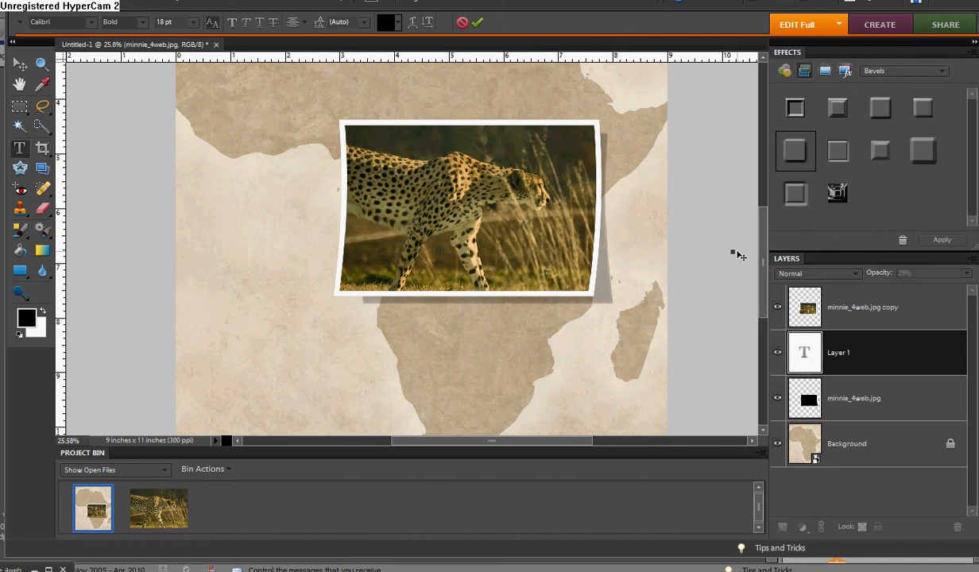
mouse_move(733, 251)
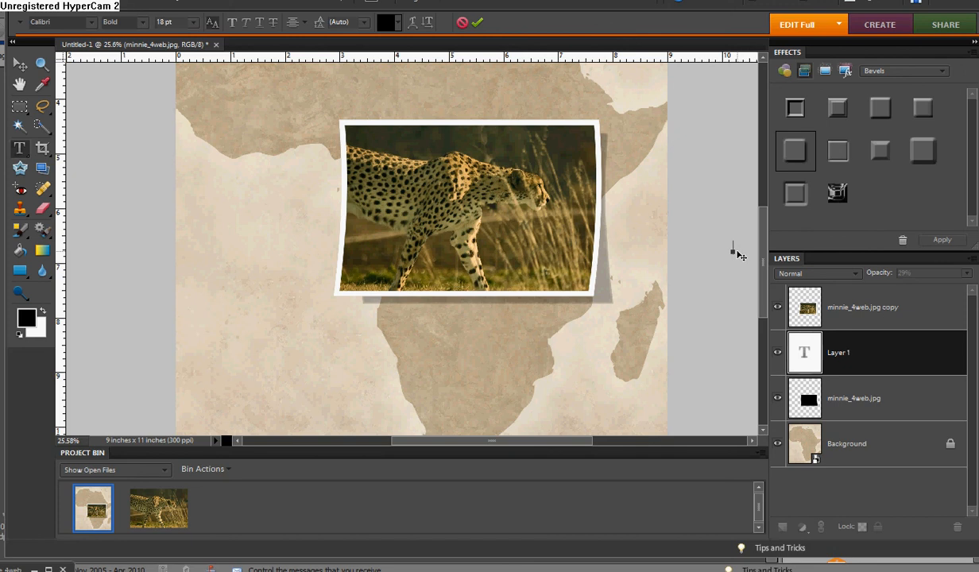